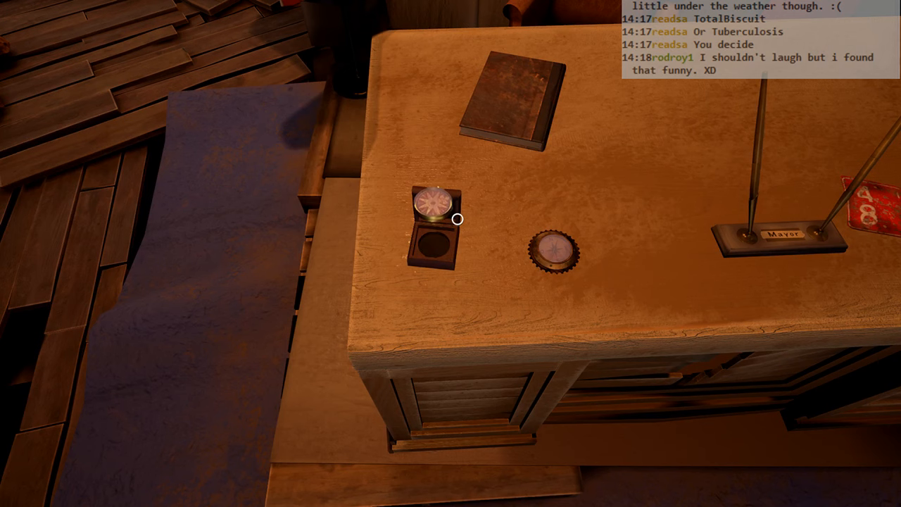
# Step: Pick up the round compass case from the mayor's desk, inspect it, then set it down
pyautogui.click(436, 211)
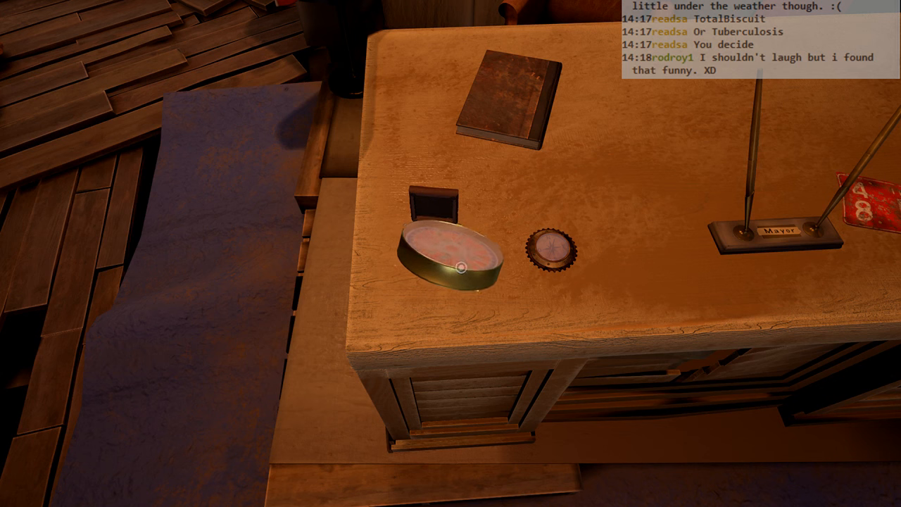
pyautogui.click(454, 254)
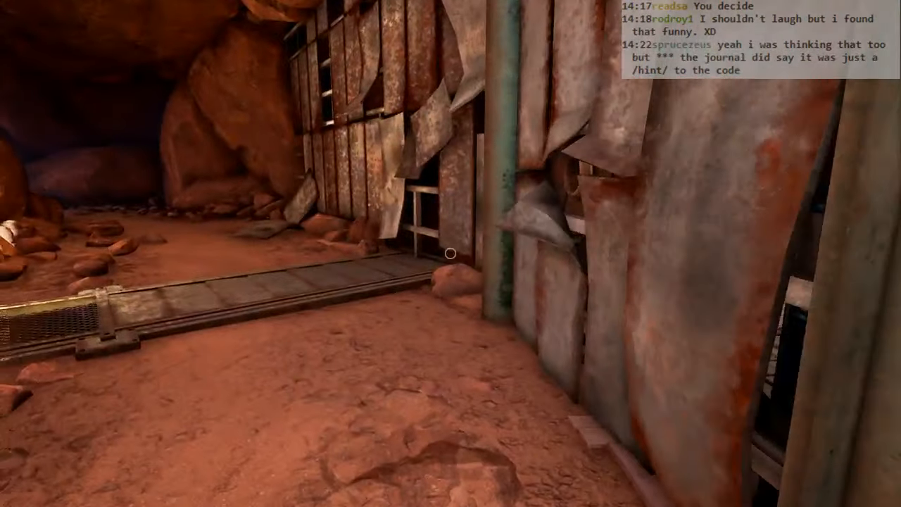
pyautogui.moveTo(450, 253)
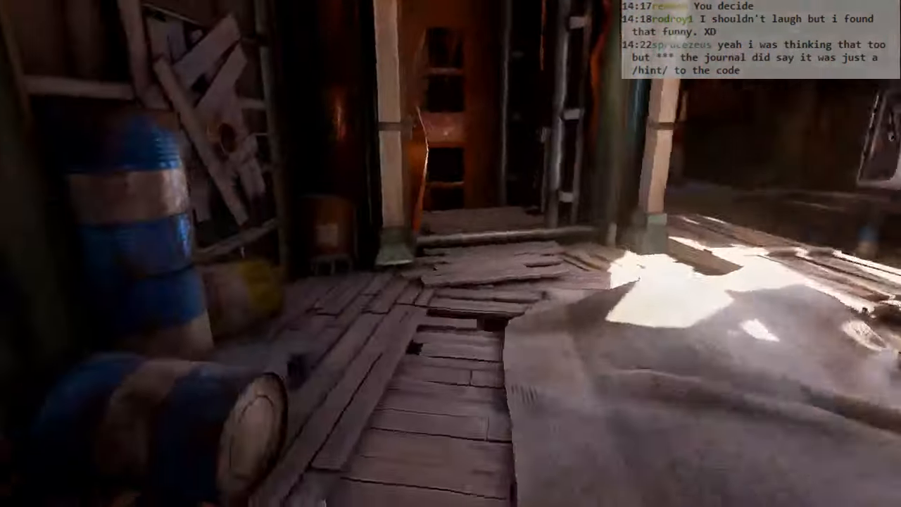
pyautogui.moveTo(451, 253)
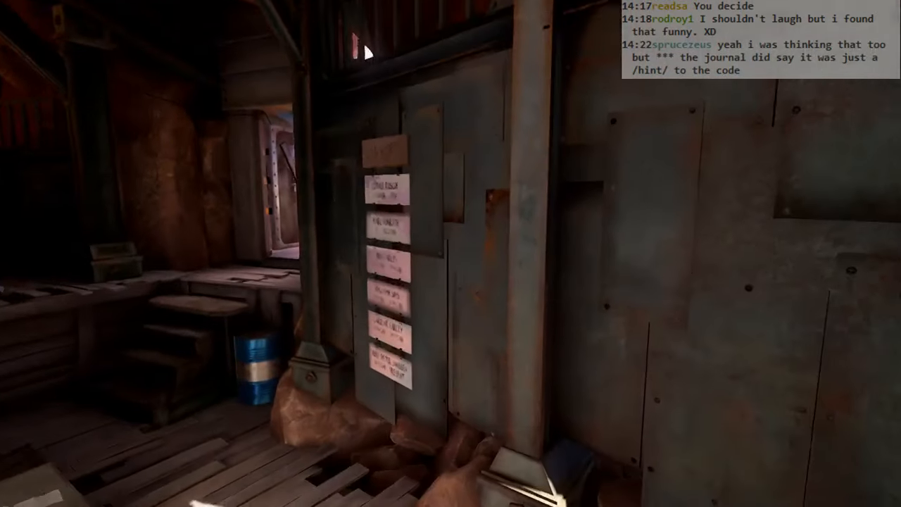
pyautogui.moveTo(450, 253)
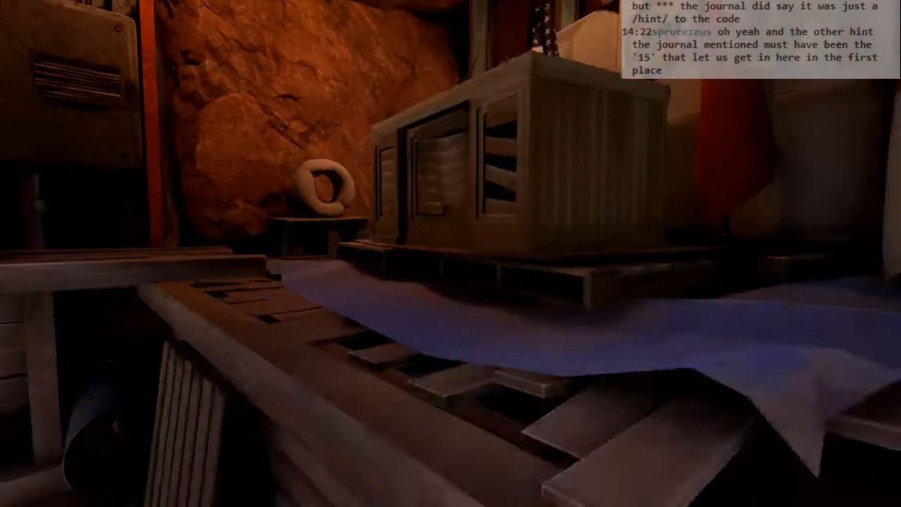
pyautogui.moveTo(450, 254)
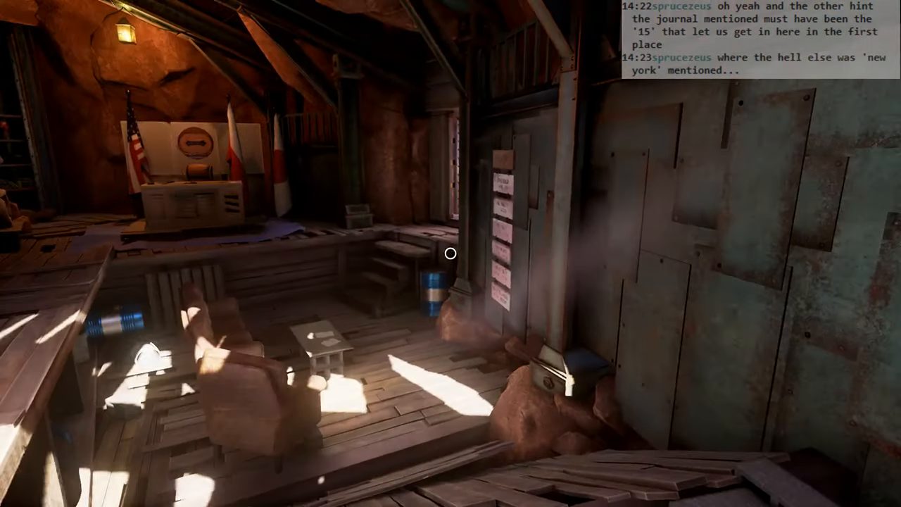
pyautogui.moveTo(450, 253)
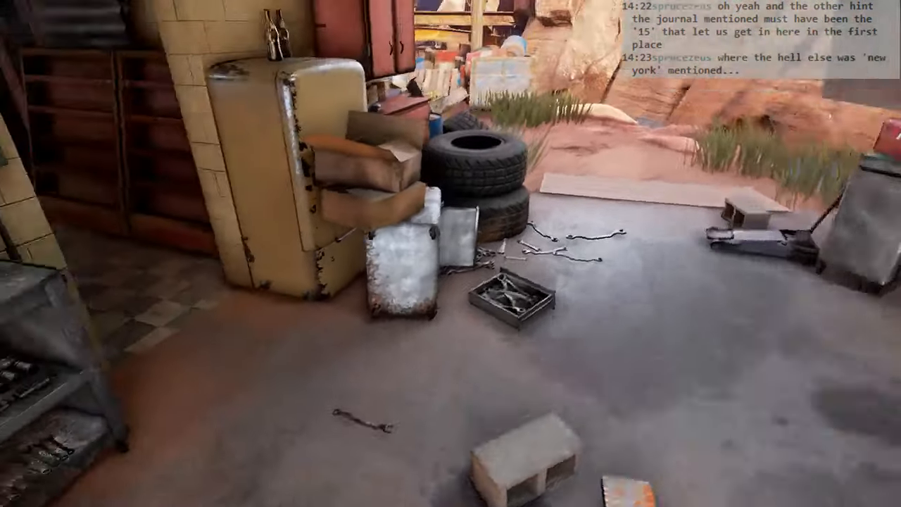
pyautogui.moveTo(451, 254)
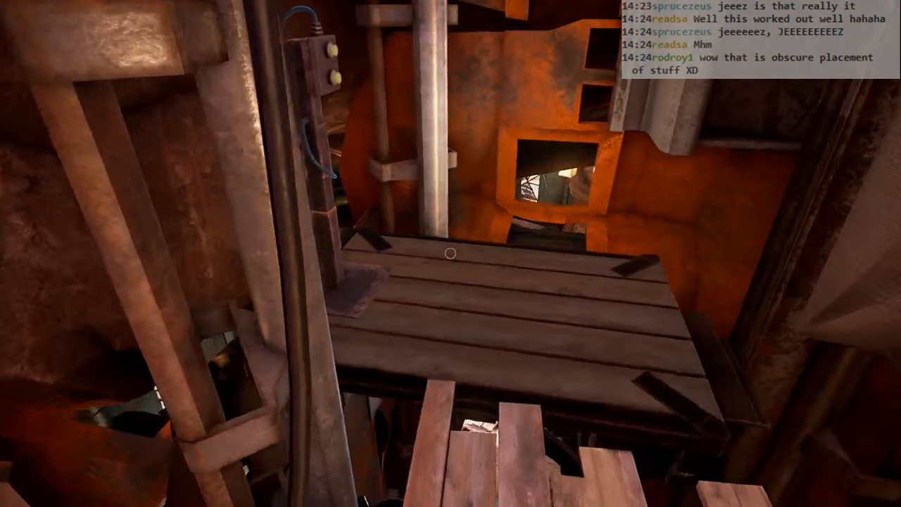
pyautogui.moveTo(451, 254)
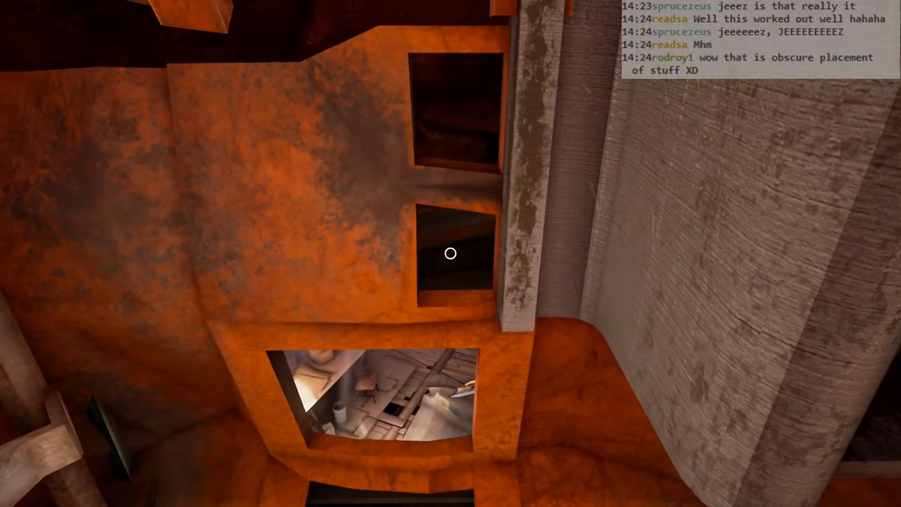